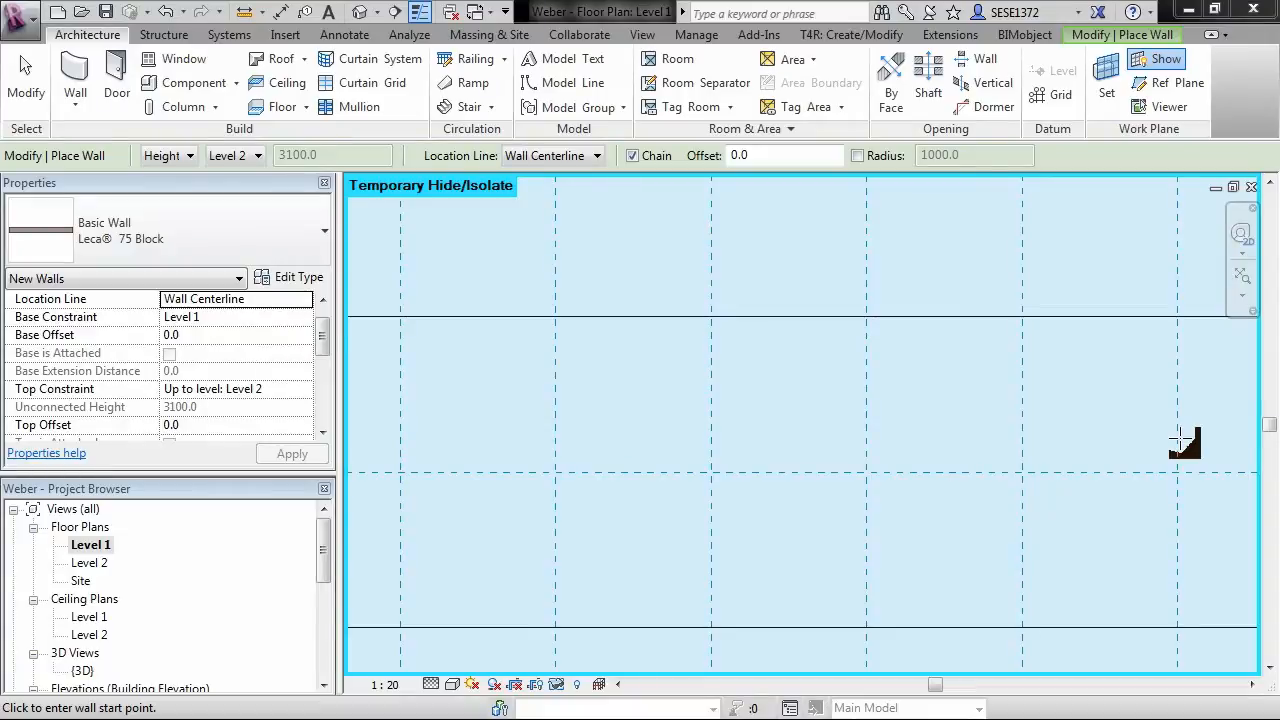
pyautogui.moveTo(648, 415)
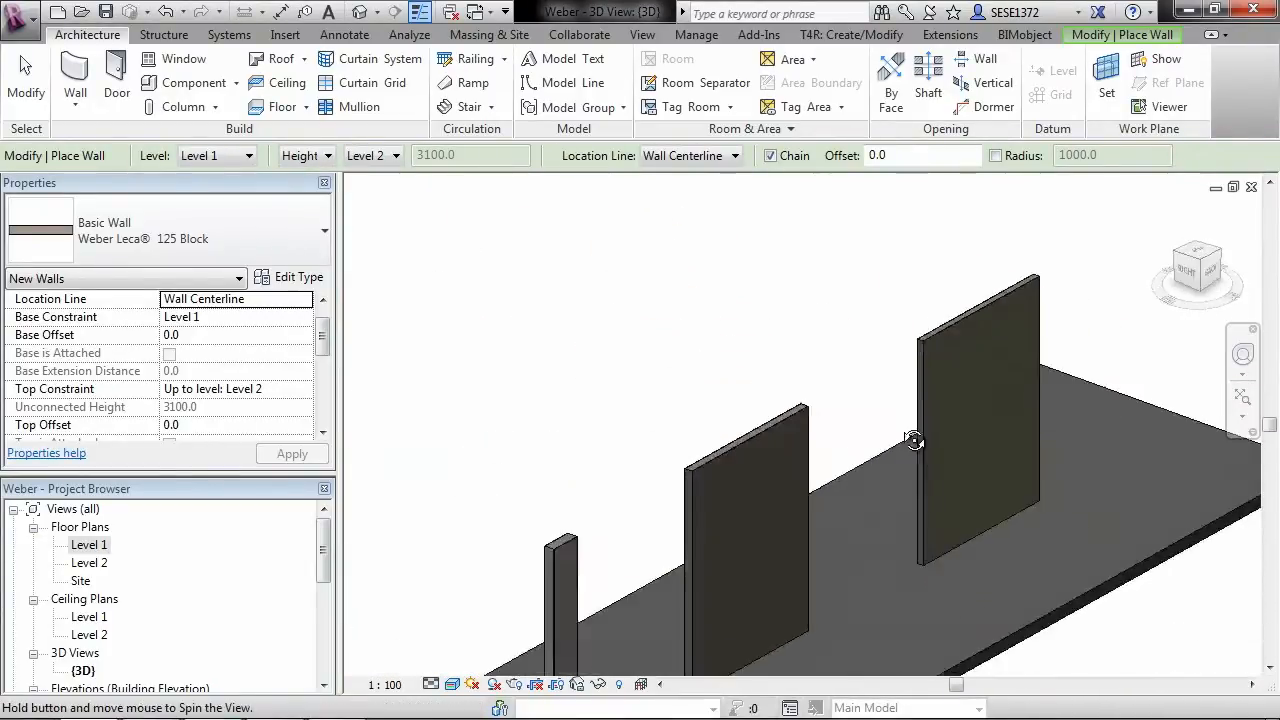
# - Orbit the 3D view to inspect the Leca block walls
pyautogui.moveTo(914, 441); pyautogui.dragTo(897, 482)
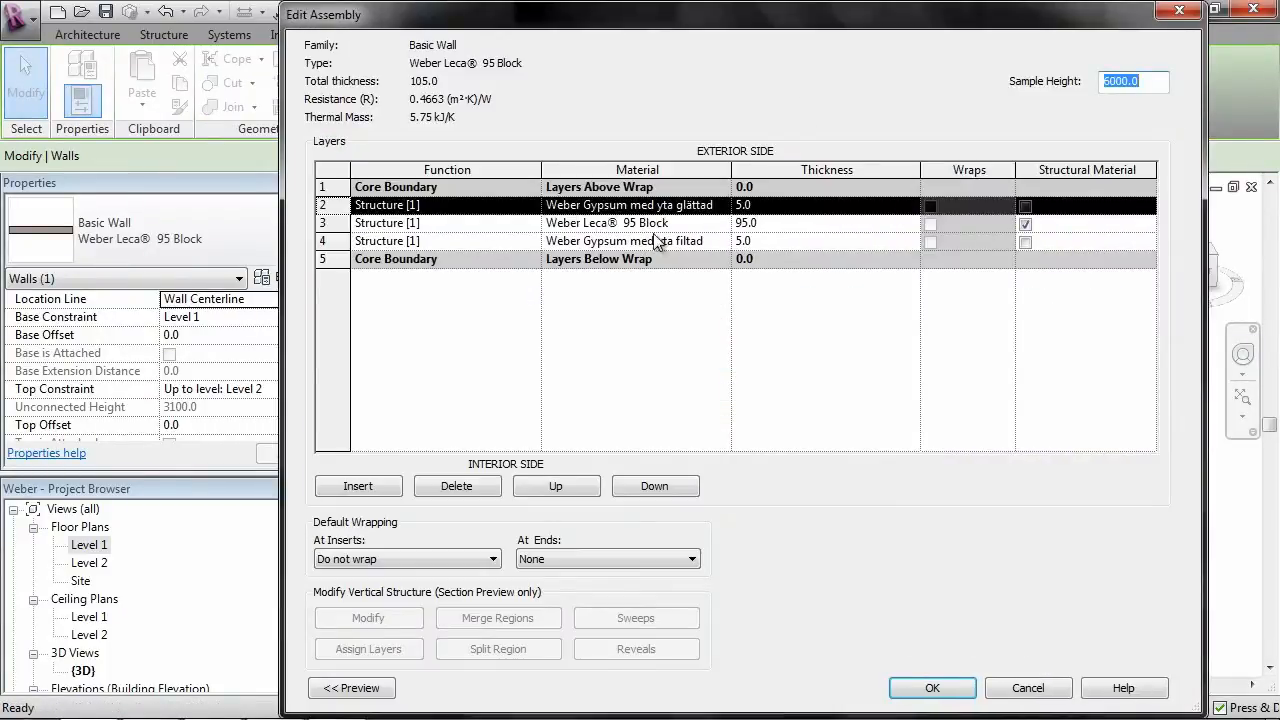
# - Inspect the 95 Block core layer's Leca material, then close the material and type dialogs
pyautogui.click(607, 222)
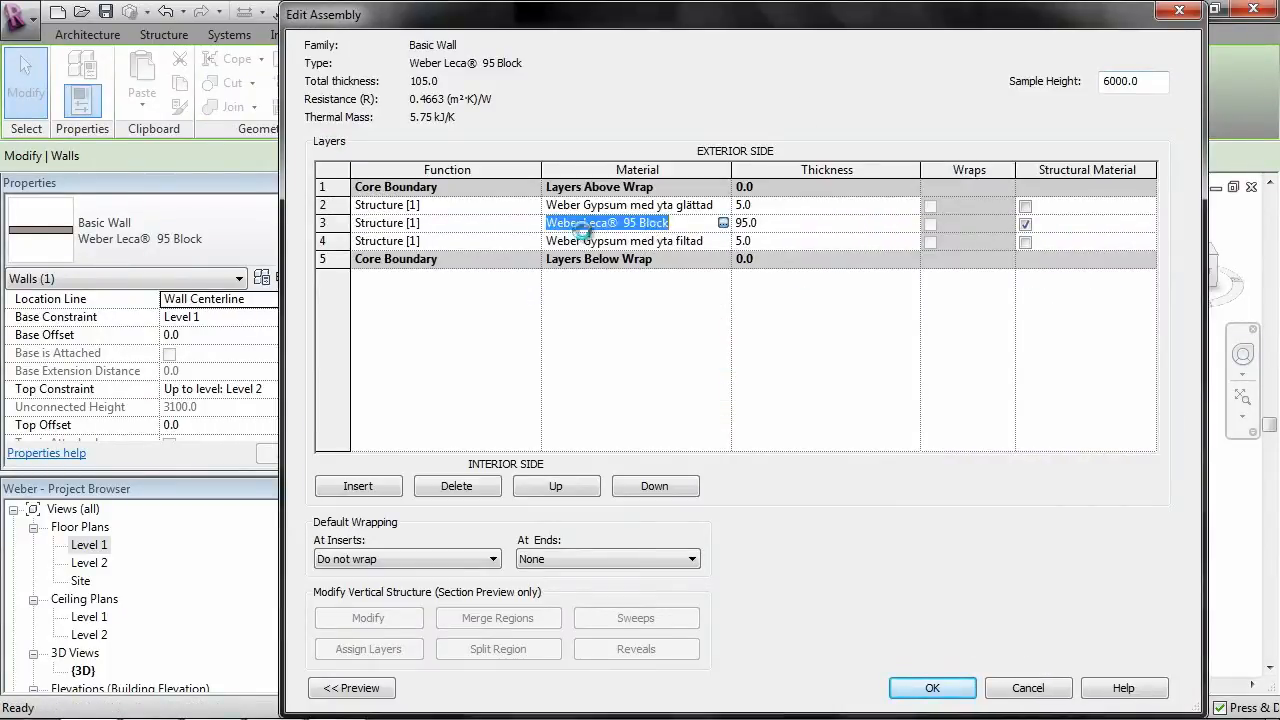
pyautogui.click(723, 222)
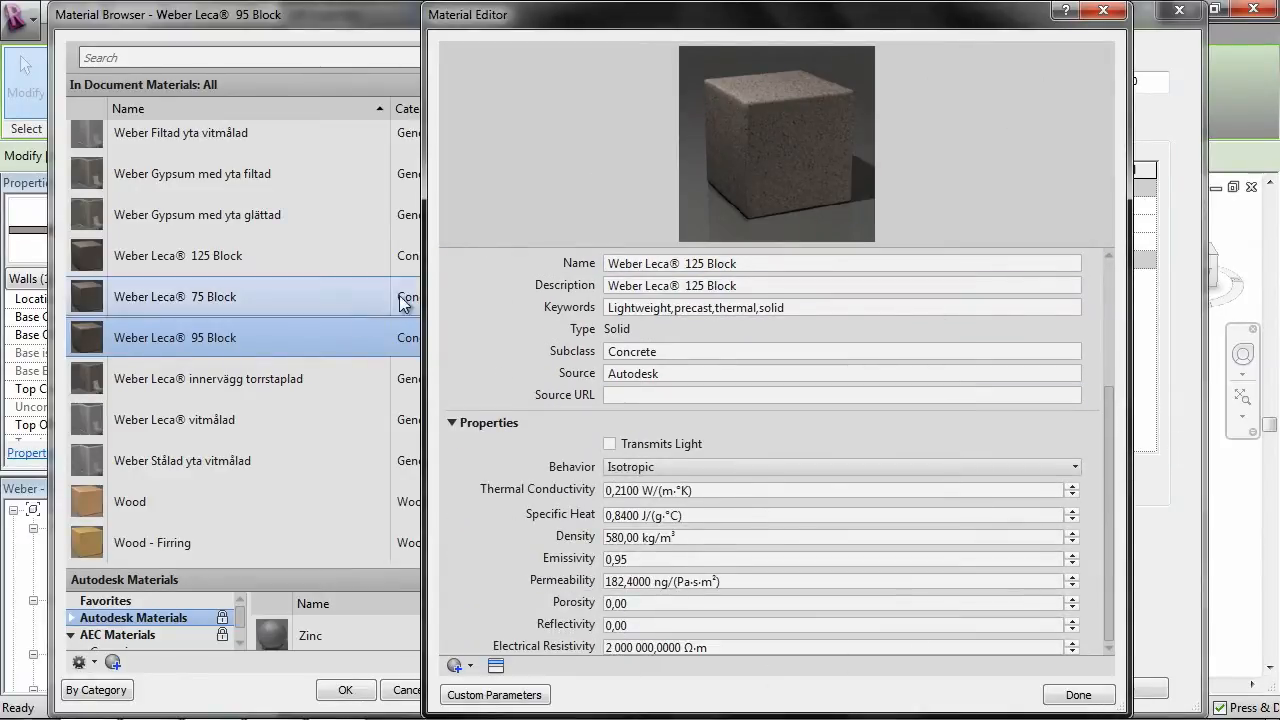
pyautogui.moveTo(1098, 447)
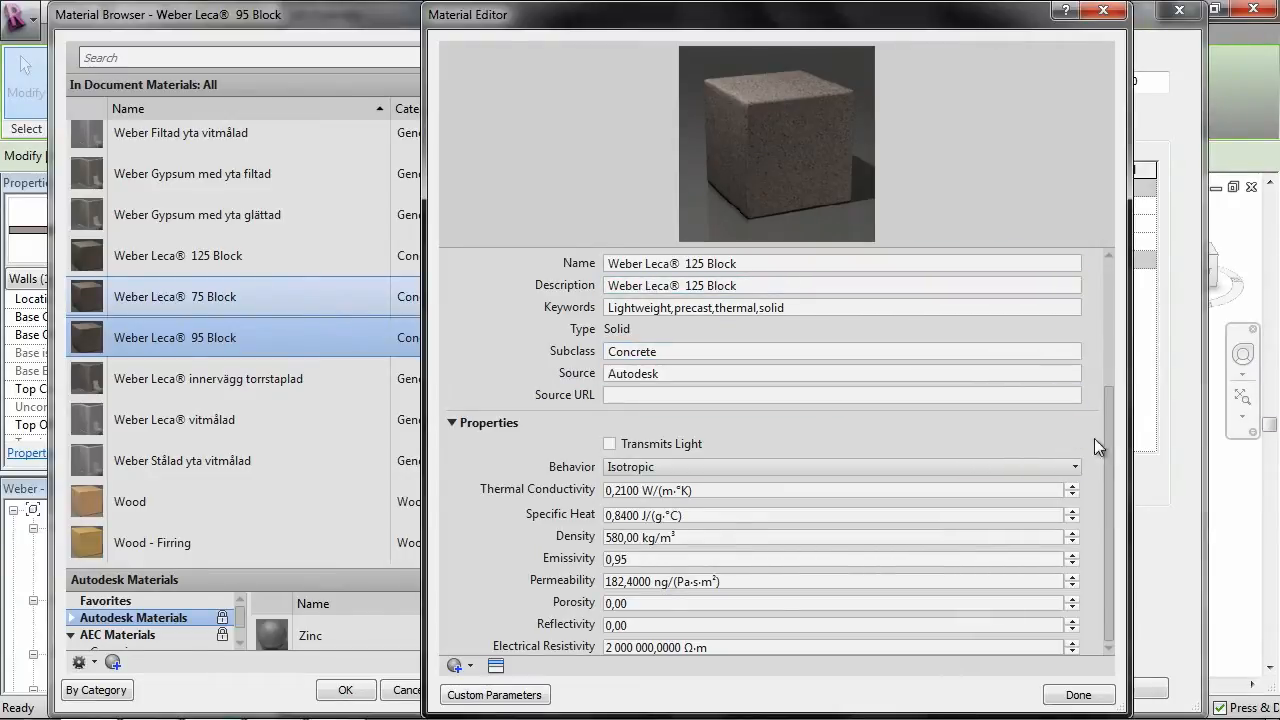
pyautogui.click(1078, 694)
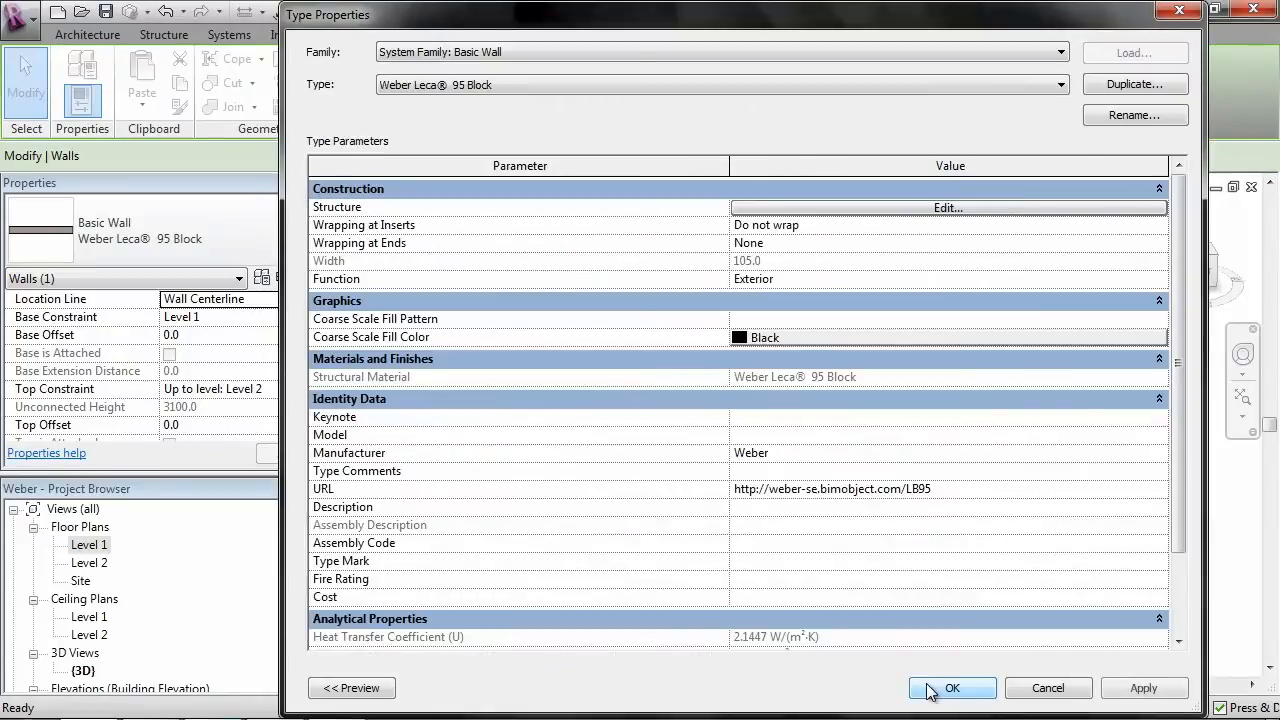
pyautogui.click(951, 688)
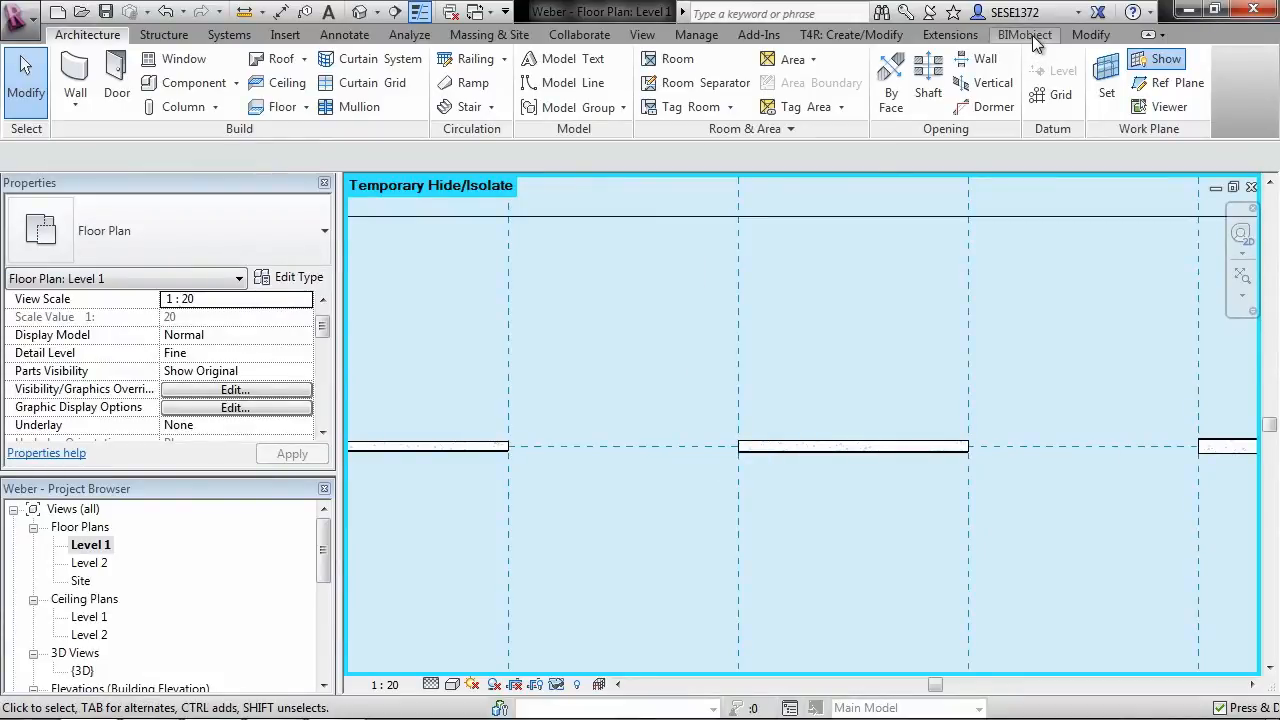
# - Switch to the BIMobject ribbon tab to show its add-in tools
pyautogui.click(1024, 34)
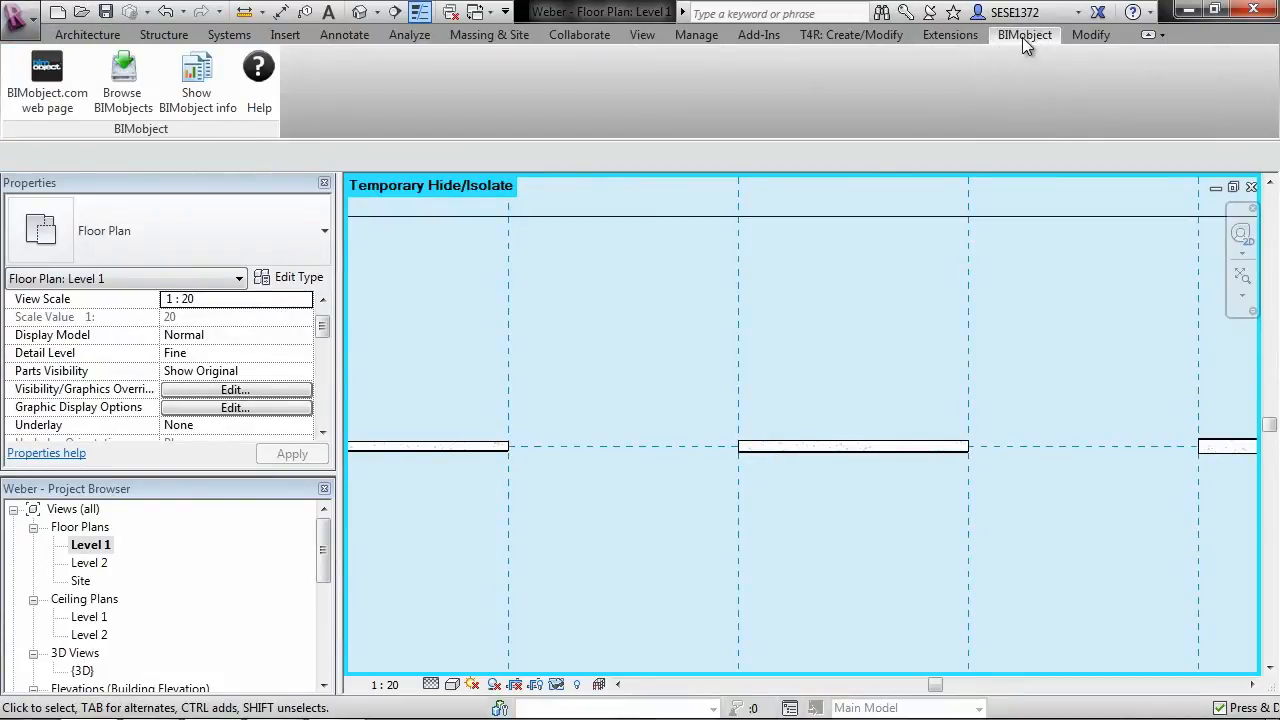
pyautogui.moveTo(603, 110)
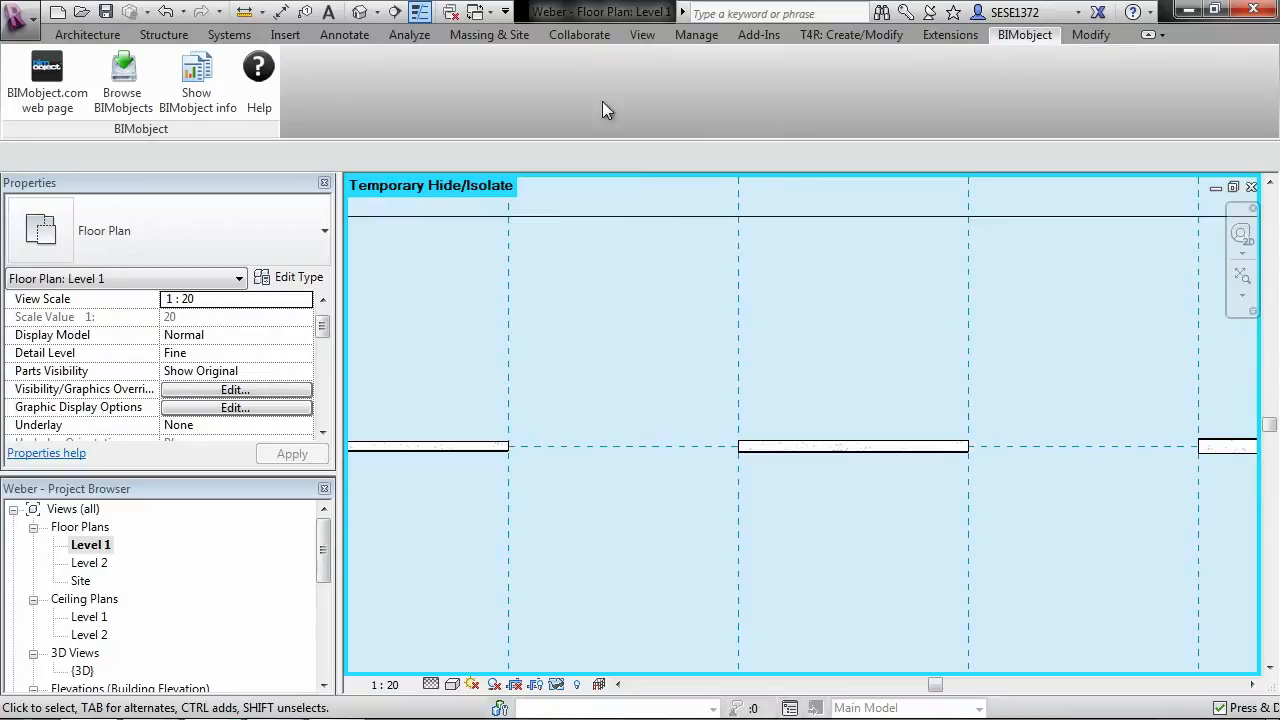
pyautogui.moveTo(995, 65)
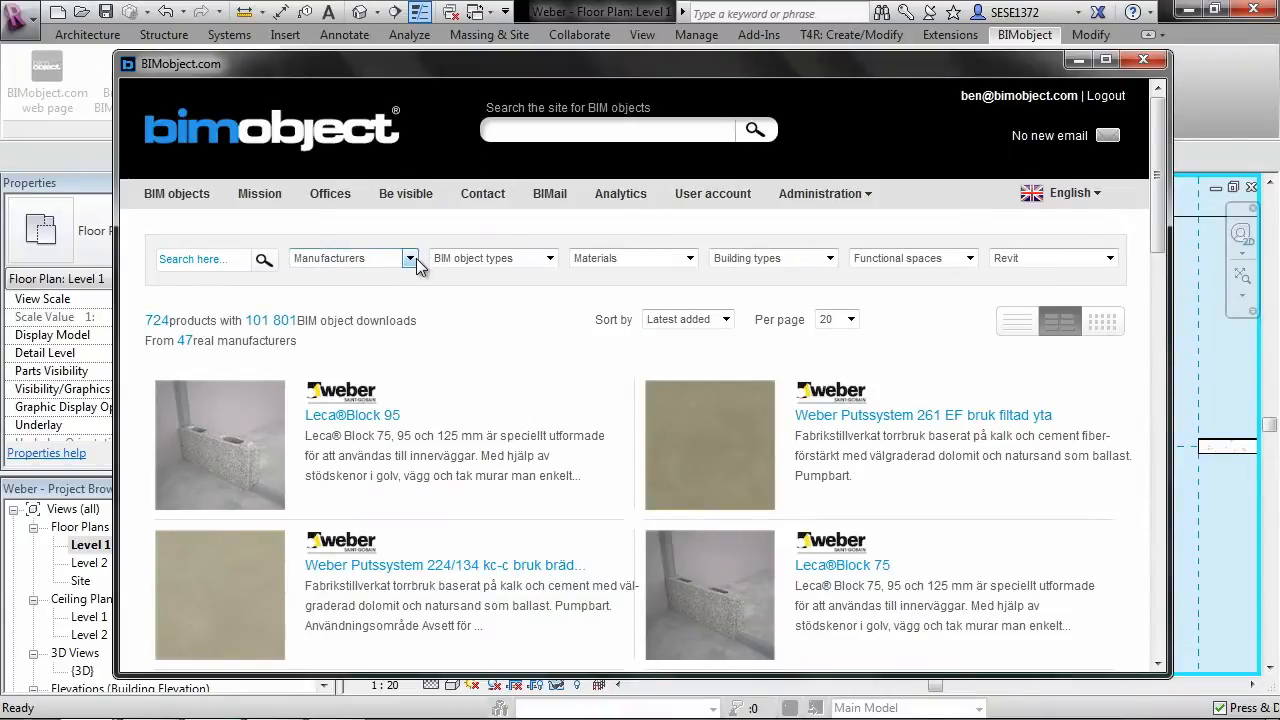
# - Open the Leca Block 75 product page and scroll to its downloads
pyautogui.scroll(-3)
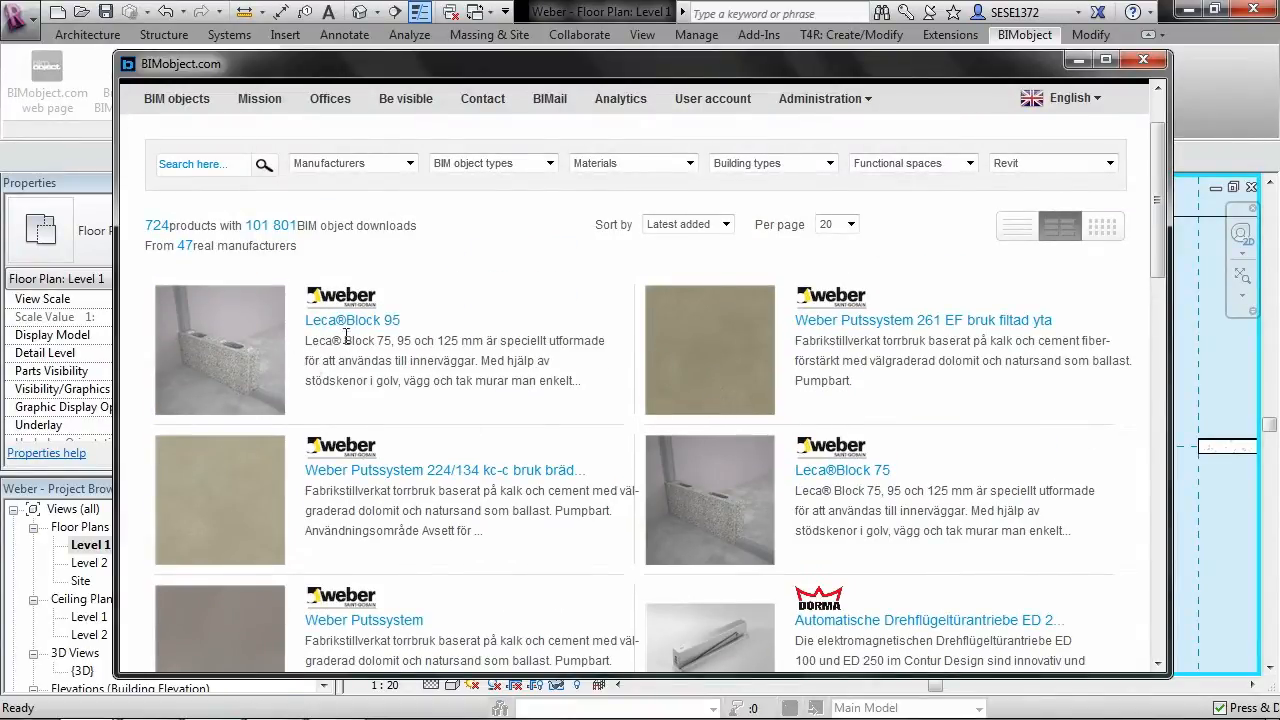
pyautogui.moveTo(840, 481)
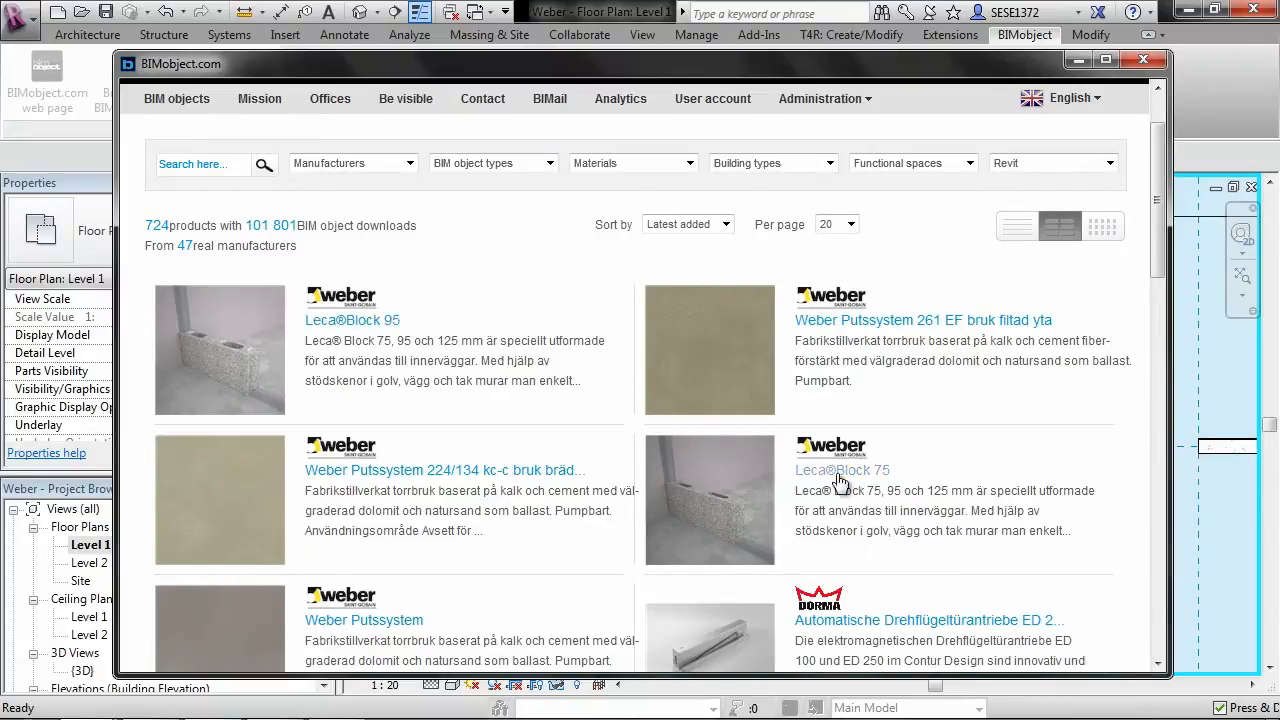
pyautogui.moveTo(843, 470)
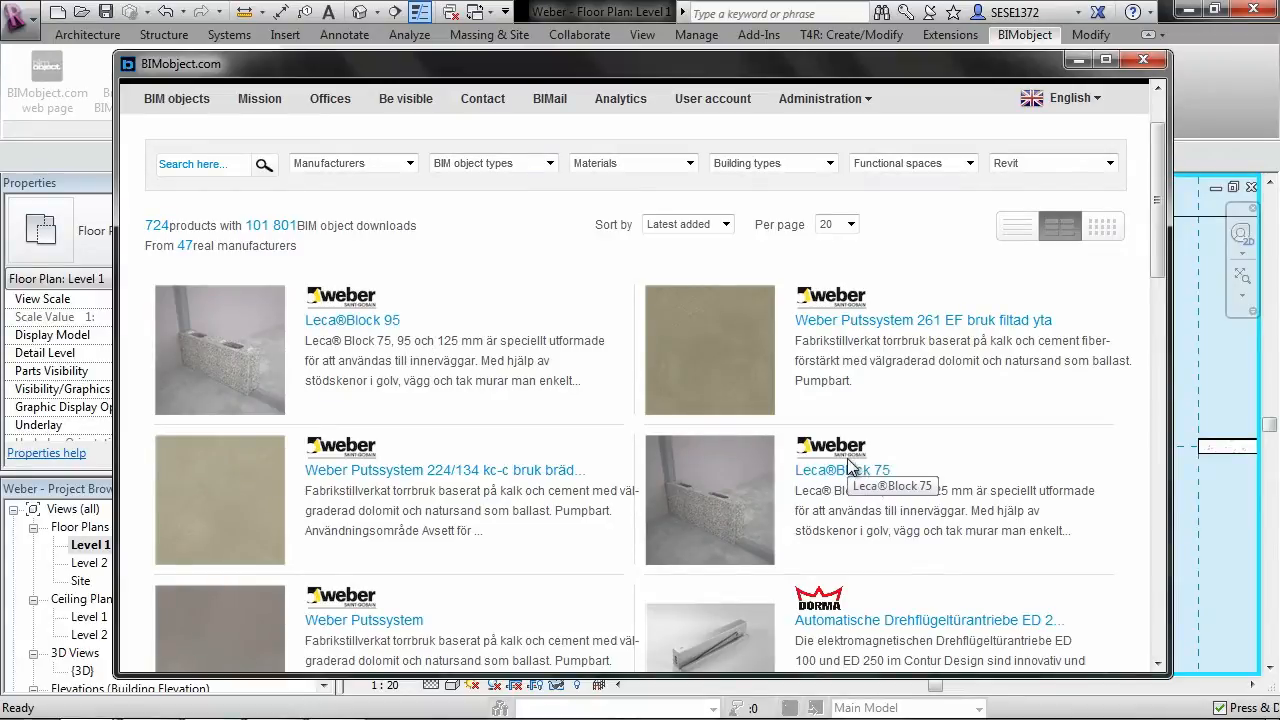
pyautogui.click(843, 470)
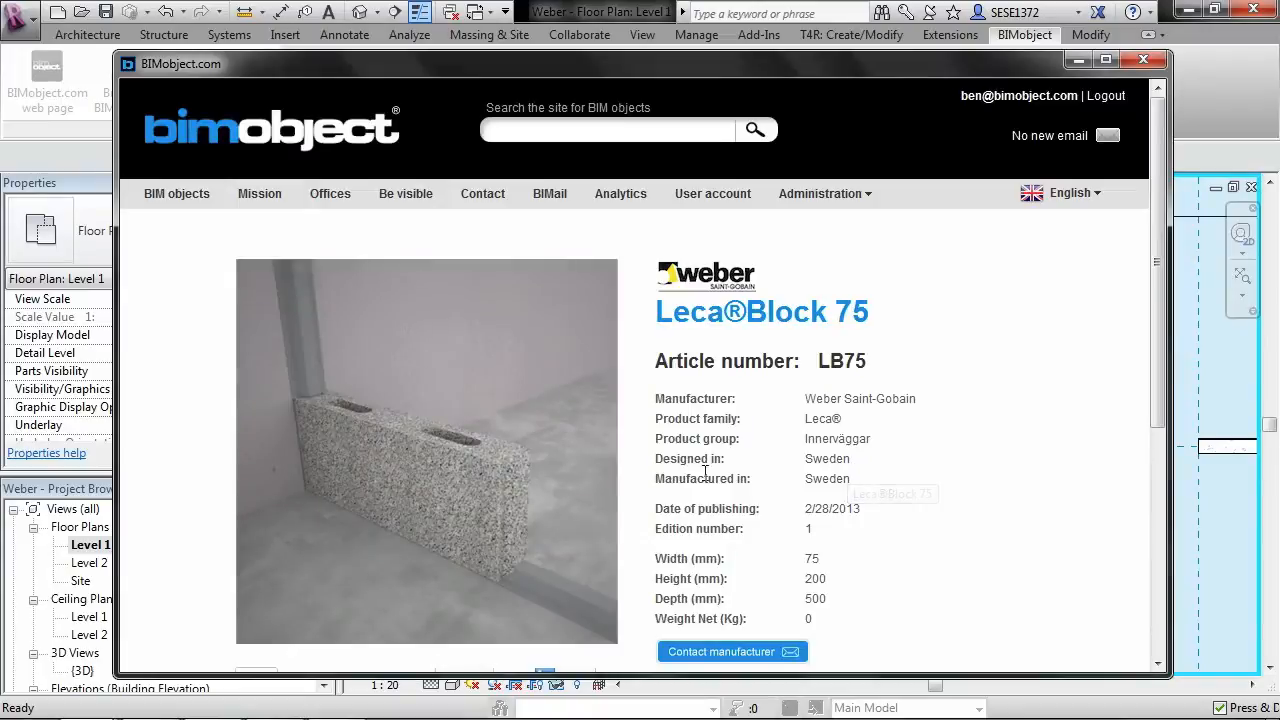
pyautogui.scroll(-3)
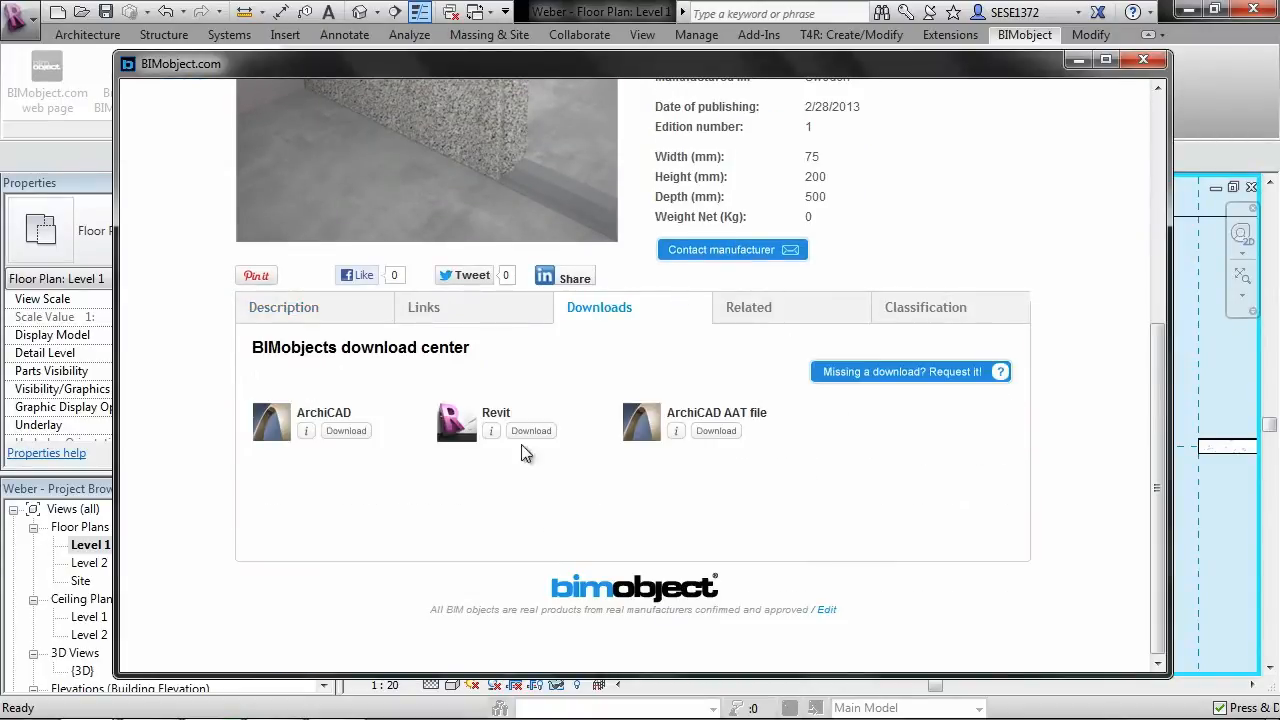
pyautogui.moveTo(527, 401)
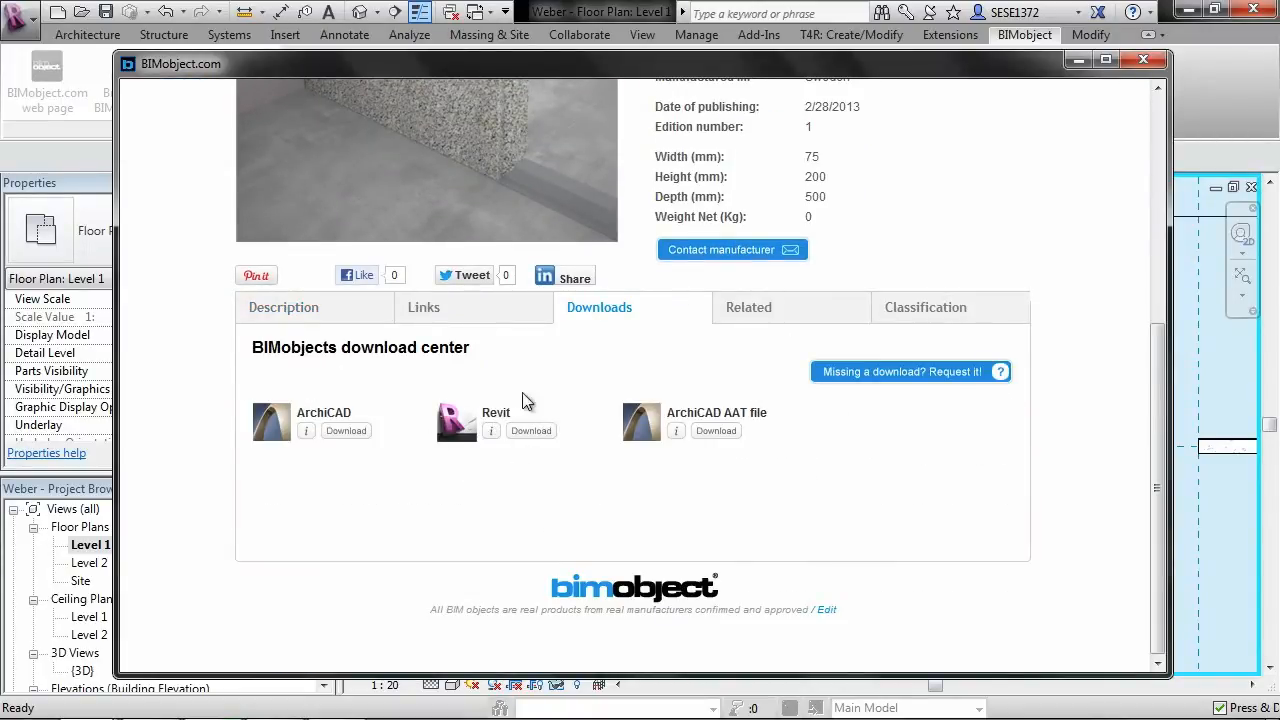
pyautogui.moveTo(533, 518)
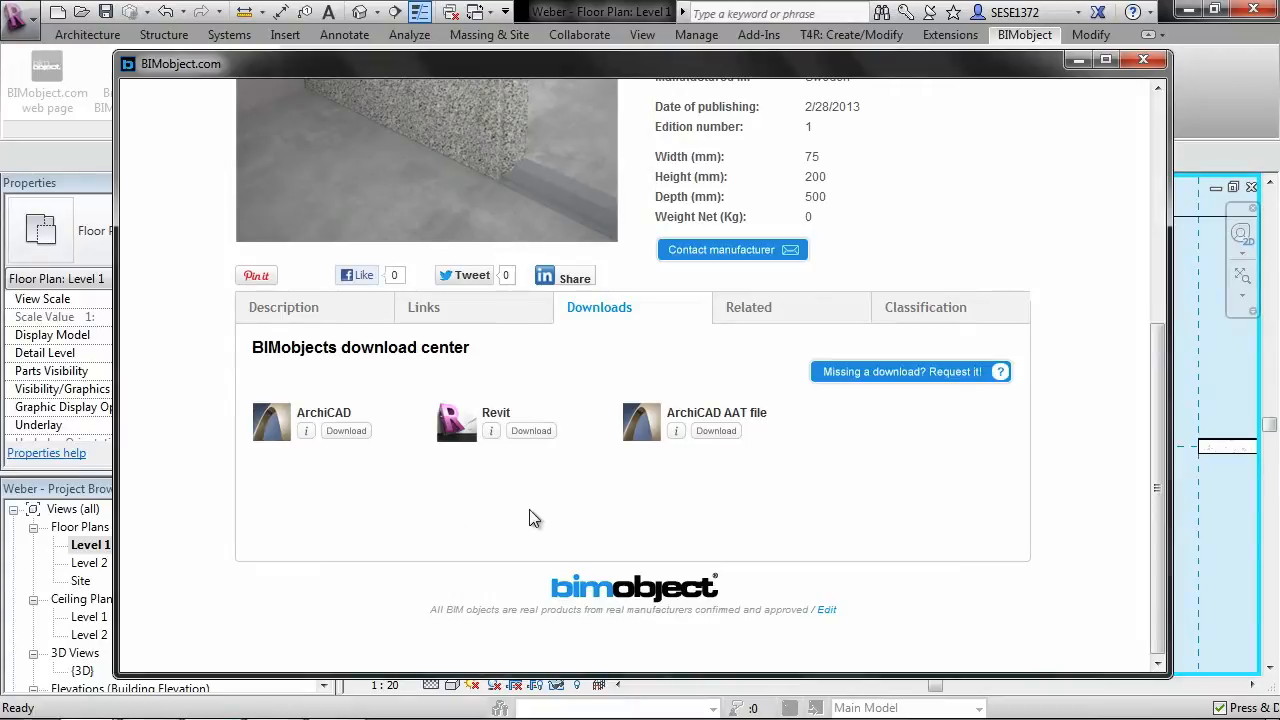
pyautogui.moveTo(531, 430)
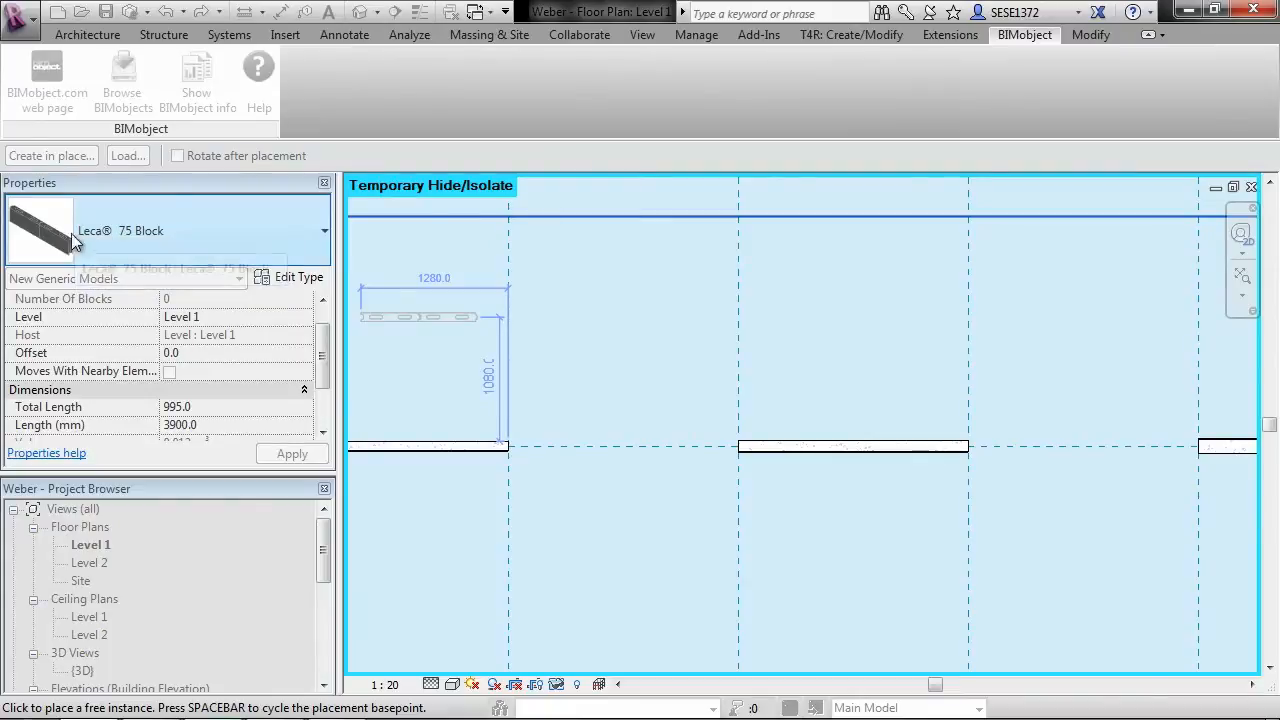
pyautogui.moveTo(150, 230)
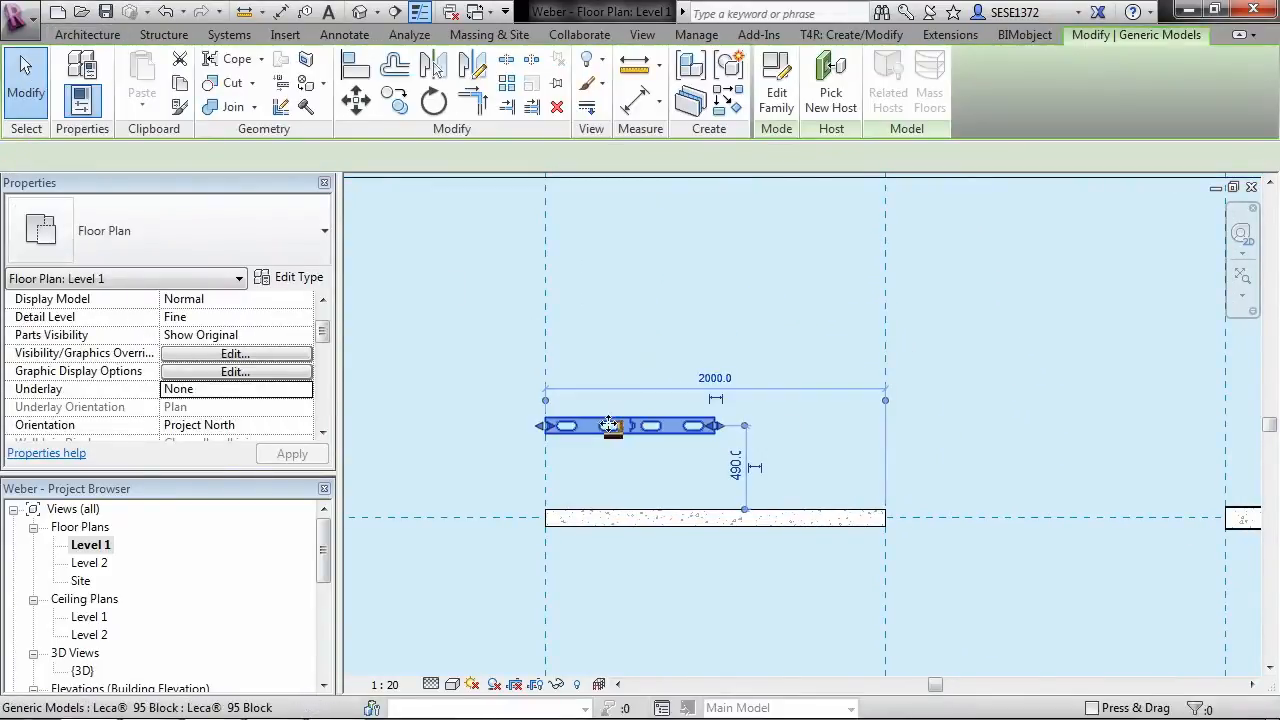
# - Place the Leca block family in the Level 1 plan beside the wall
pyautogui.click(610, 425)
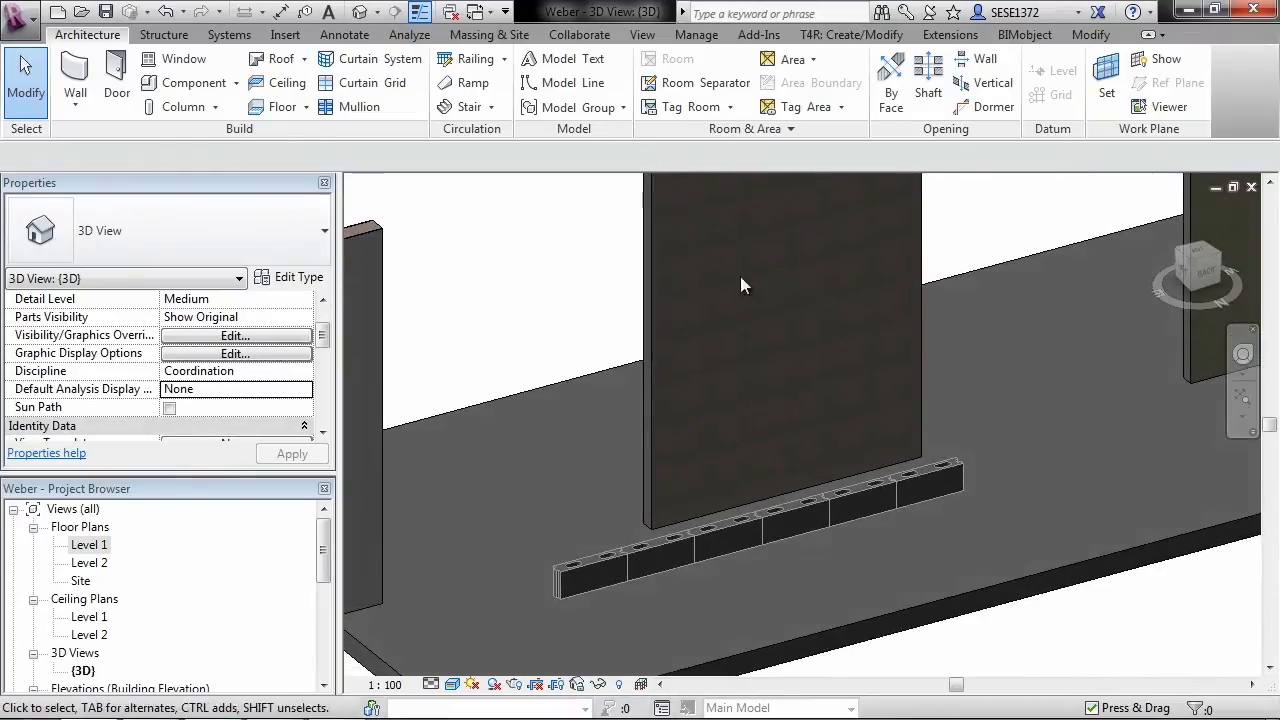
pyautogui.moveTo(743, 285); pyautogui.dragTo(855, 408)
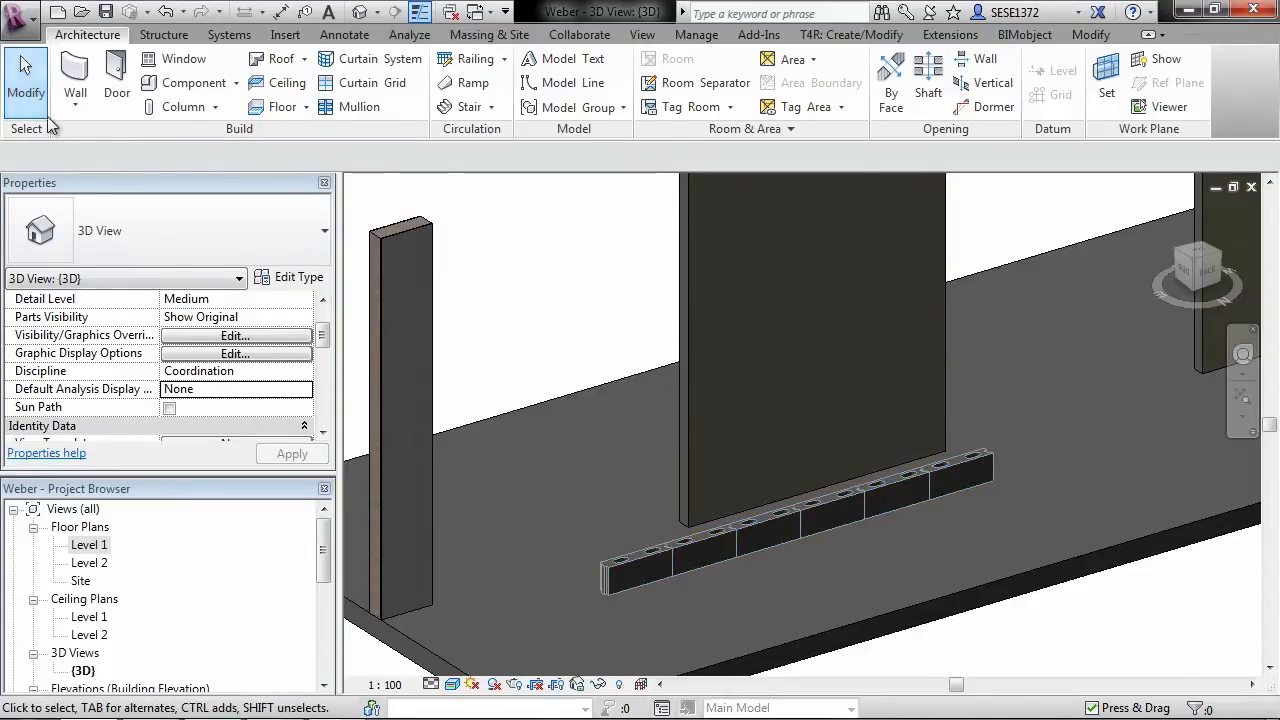
# - Download the Leca Beam 125 Revit family and switch to the Level 1 plan
pyautogui.click(1024, 34)
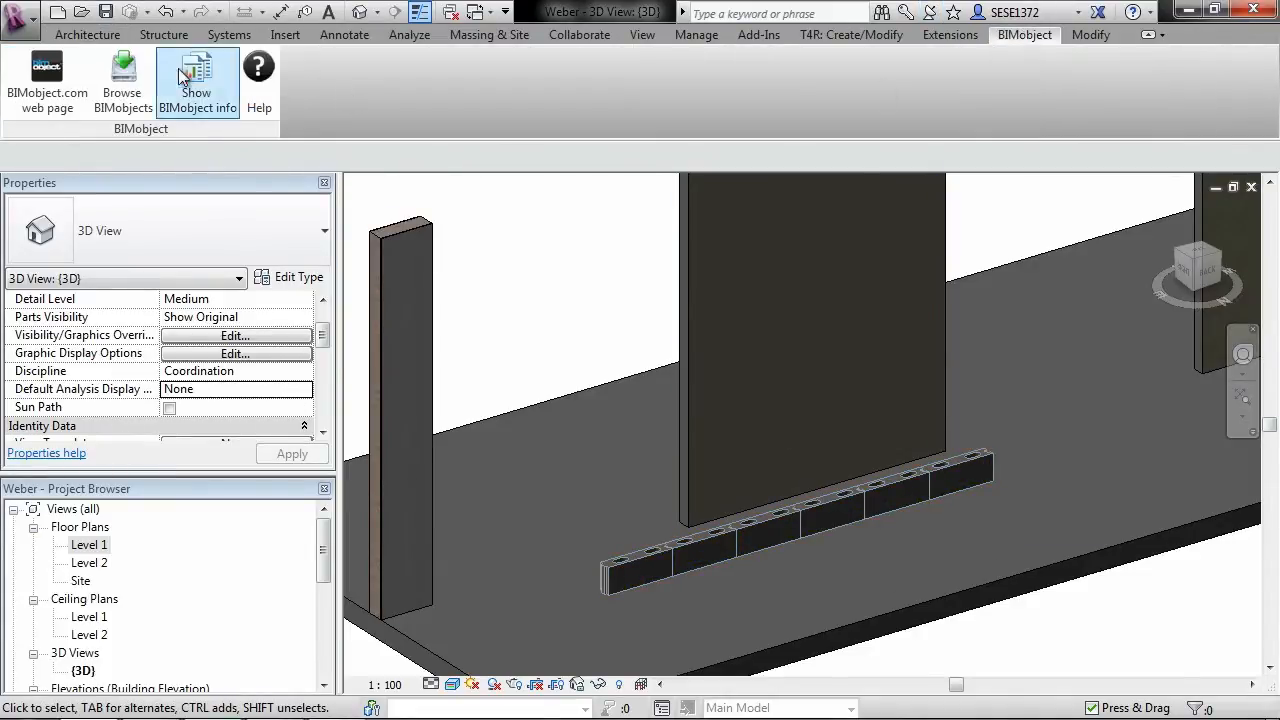
pyautogui.click(197, 80)
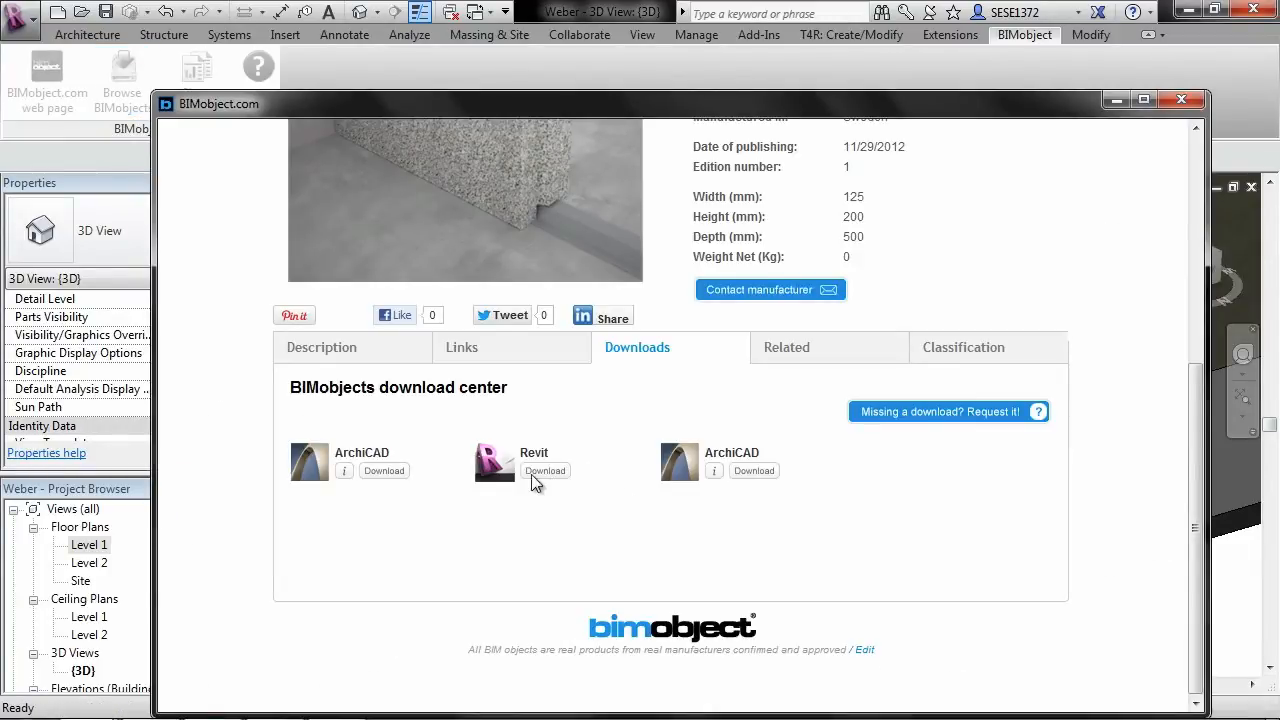
pyautogui.scroll(3)
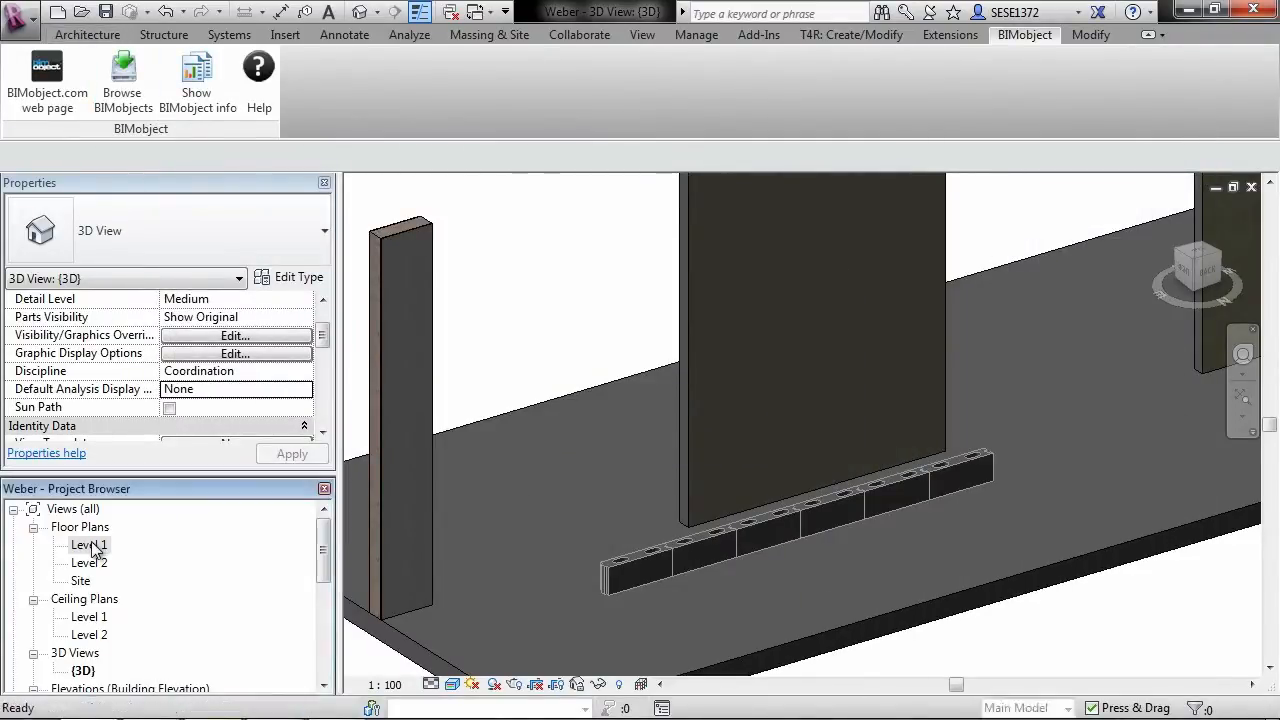
pyautogui.doubleClick(89, 544)
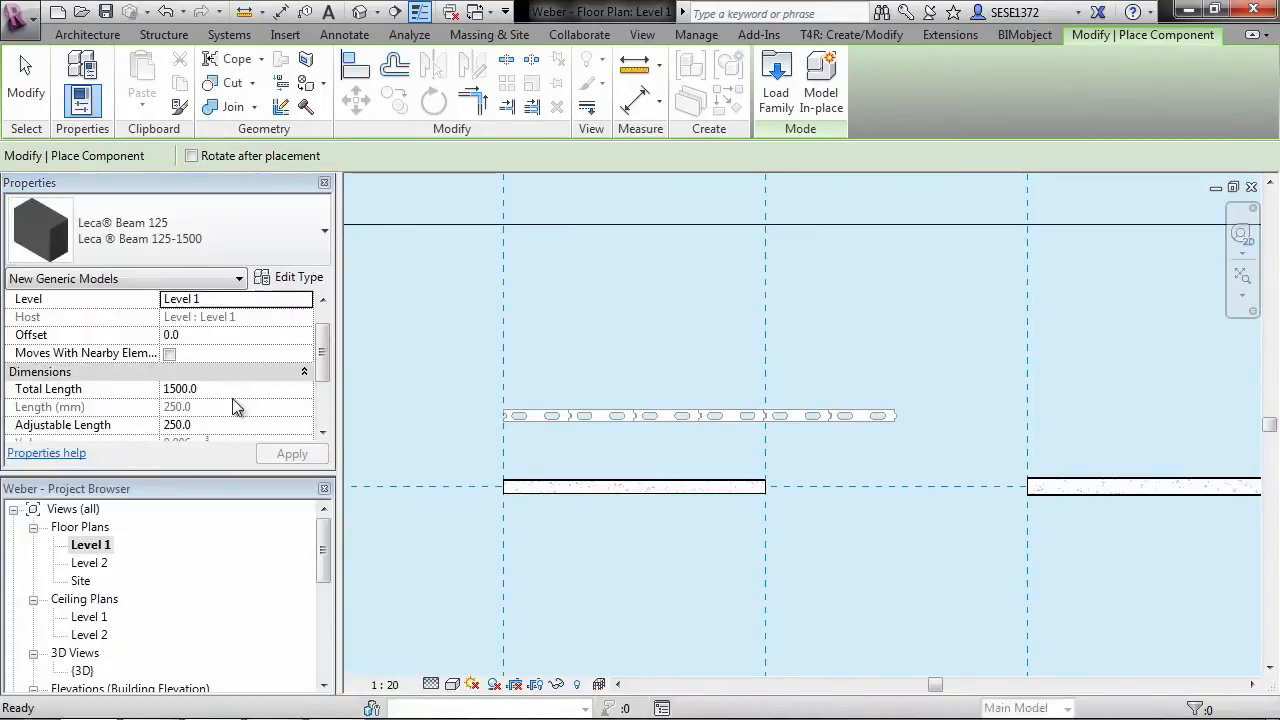
# - Set the Leca Beam 125 length and place it in front of the block row
pyautogui.write('150')
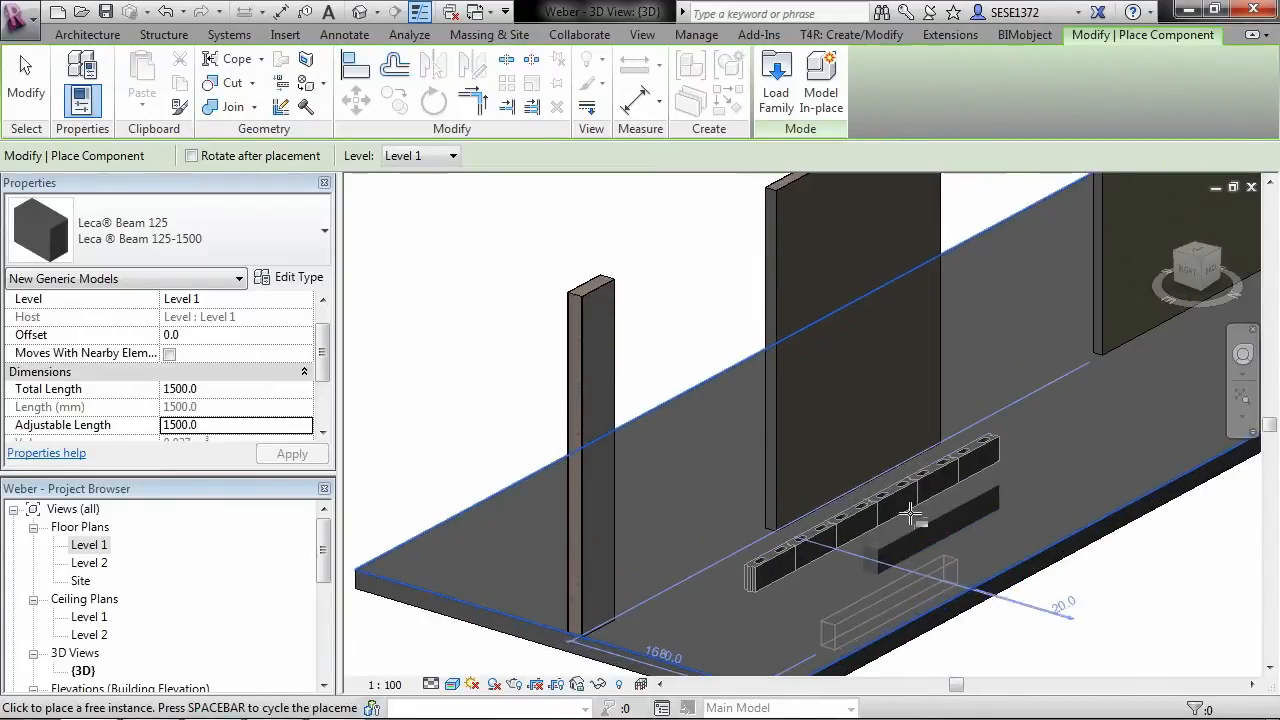
pyautogui.click(1023, 34)
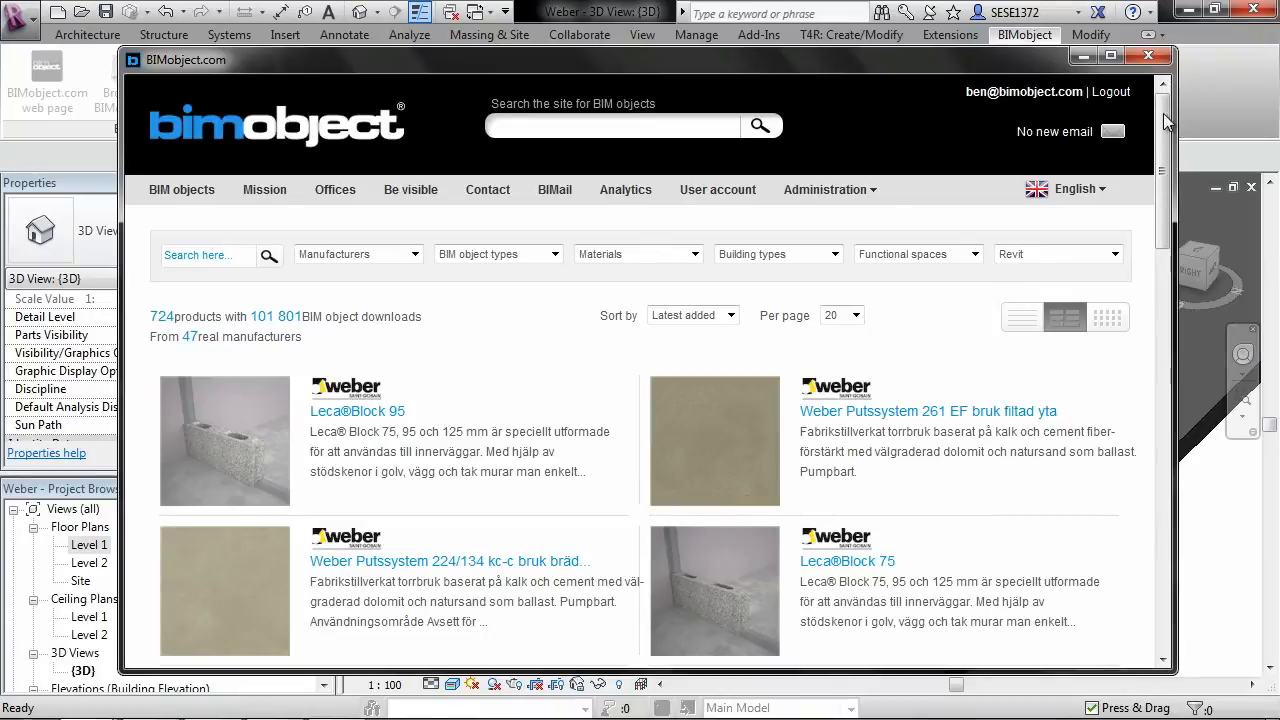
pyautogui.moveTo(1195, 123)
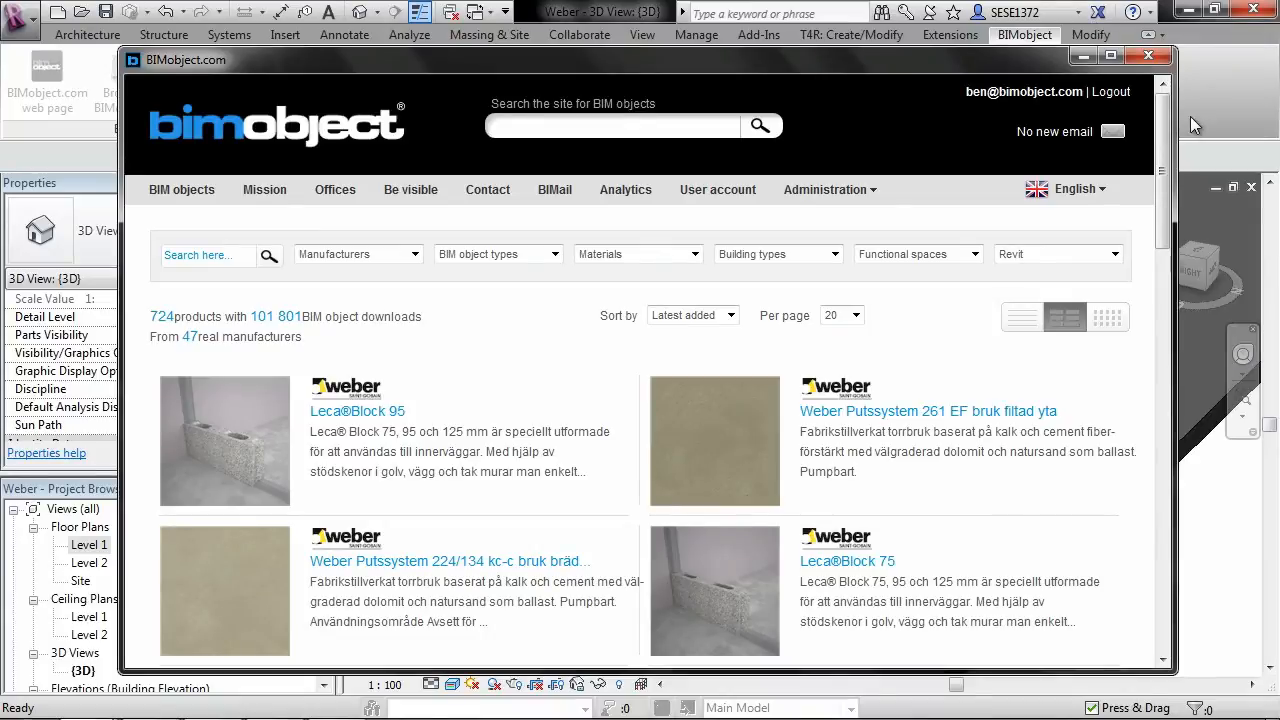
# - Scroll the BIMobject window and close it
pyautogui.scroll(-3)
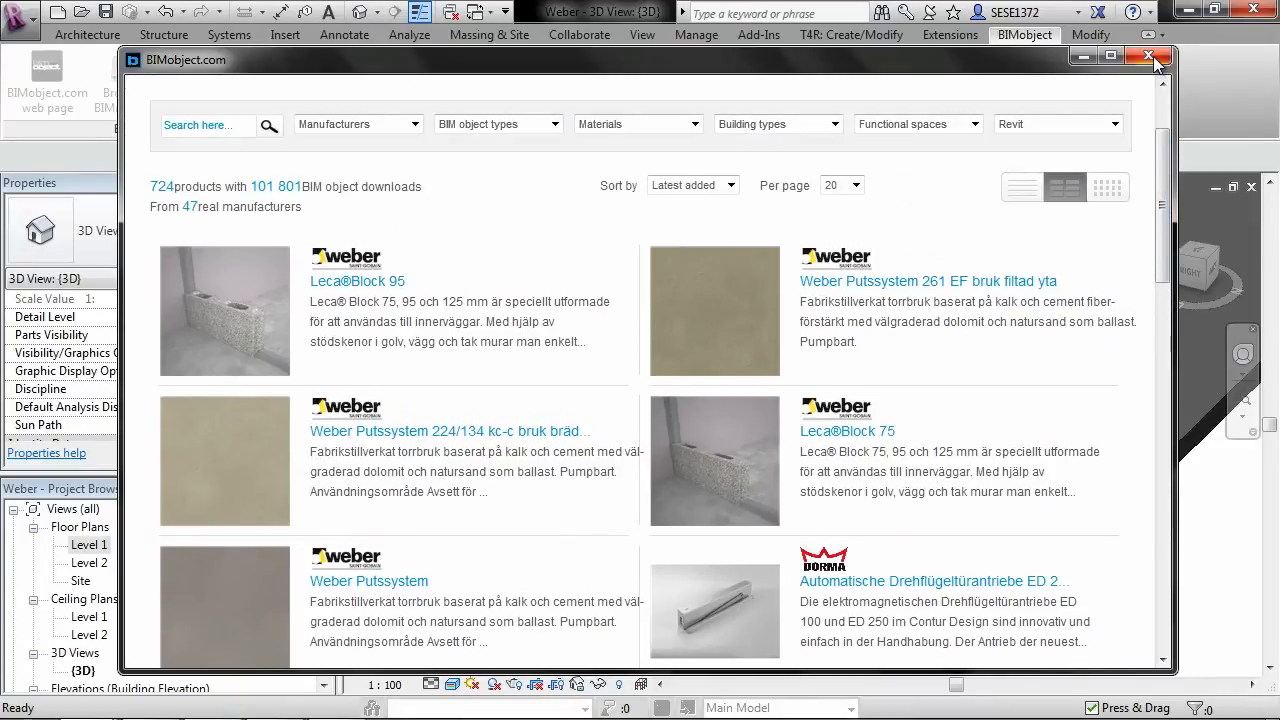
pyautogui.click(1148, 56)
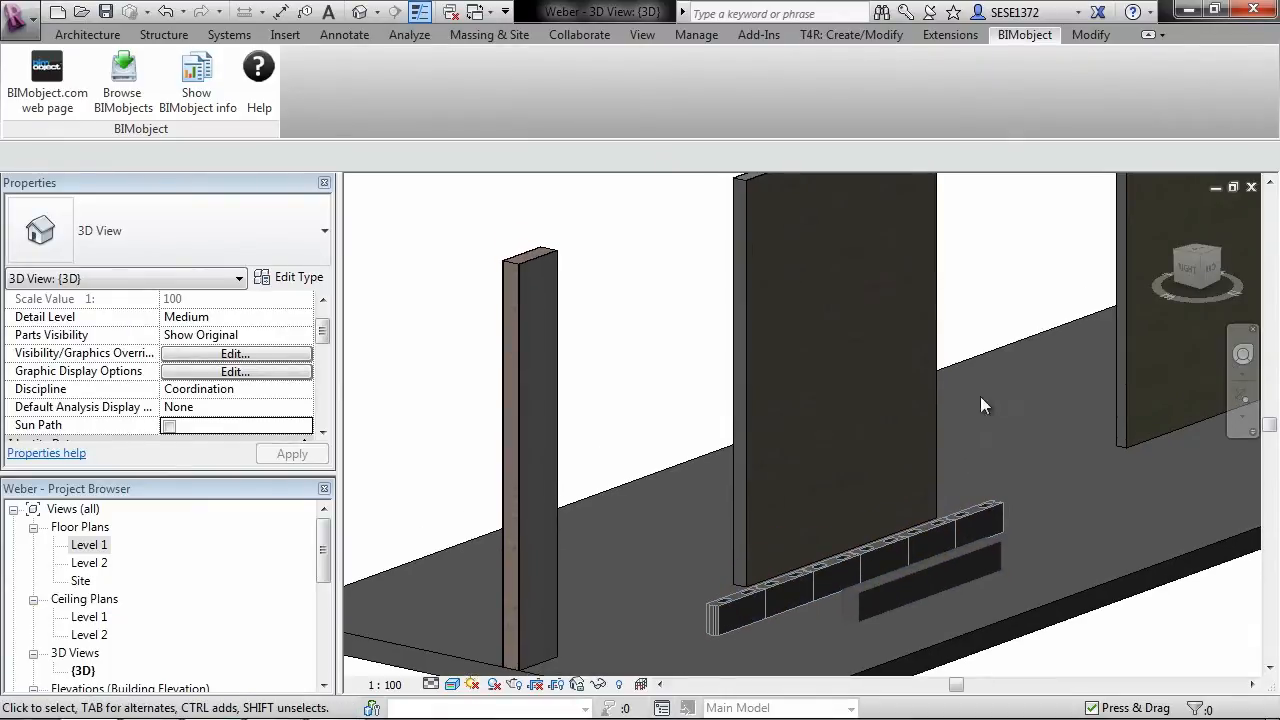
pyautogui.moveTo(812, 326)
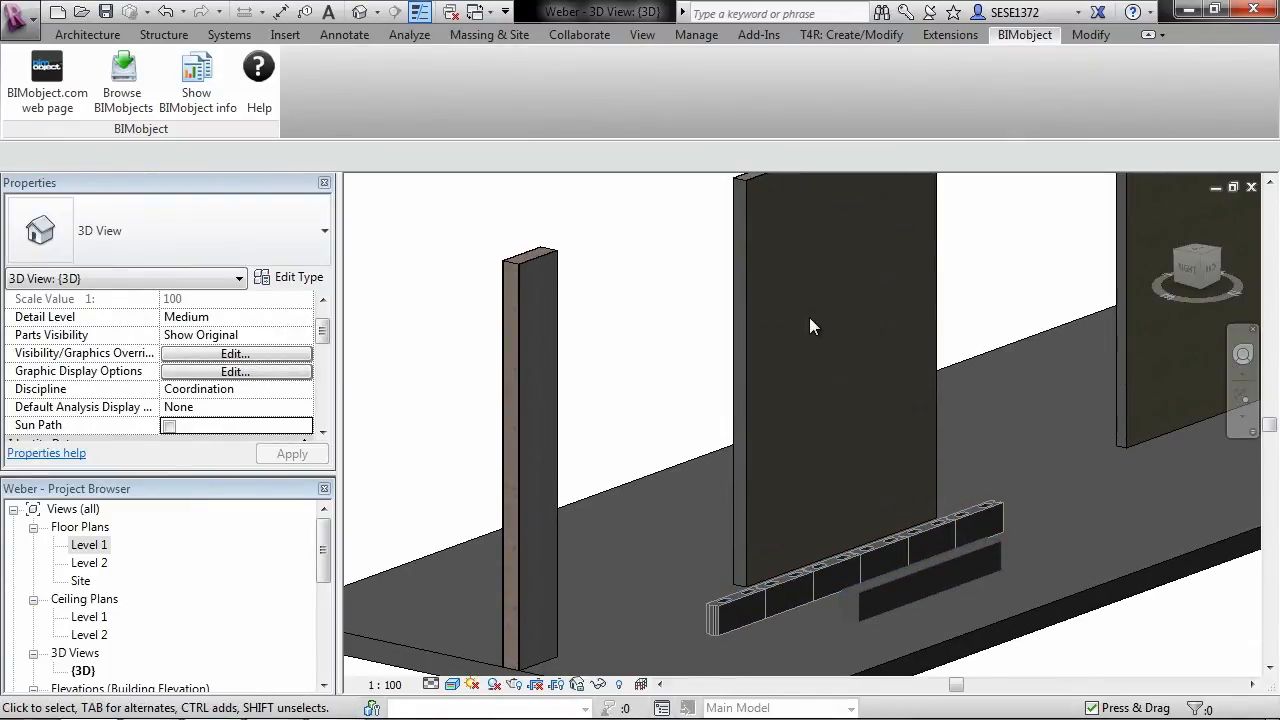